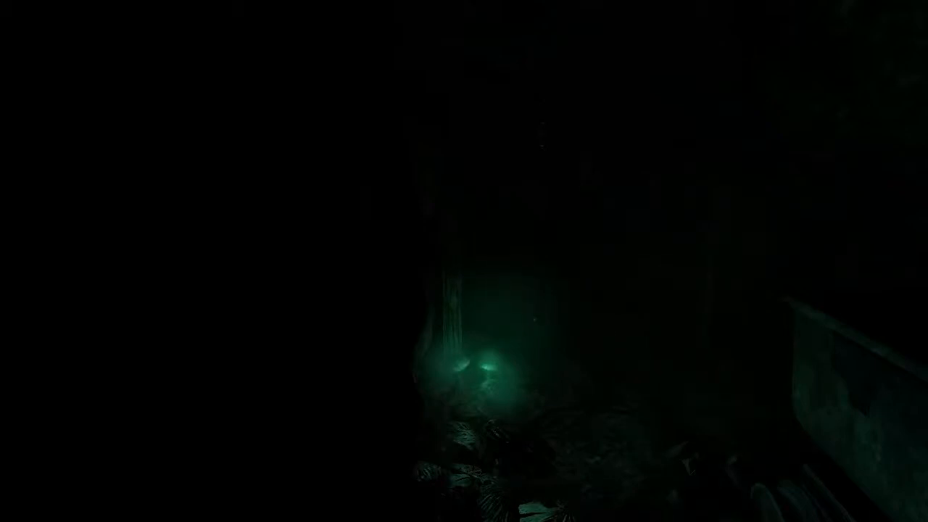
key(i)
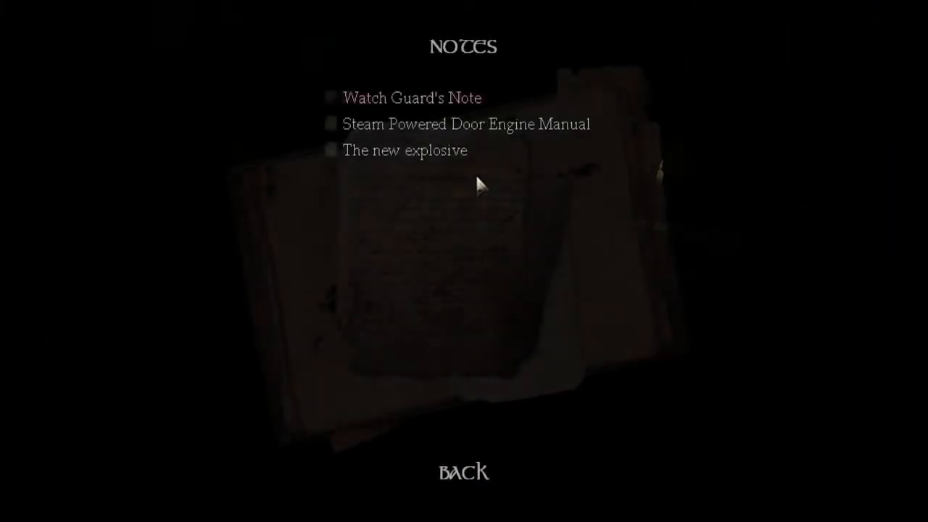
click(405, 151)
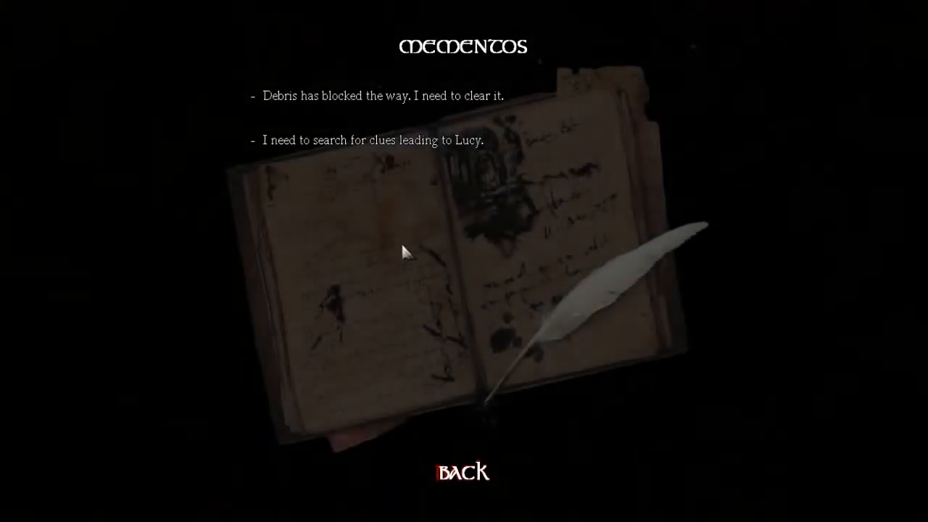
click(463, 472)
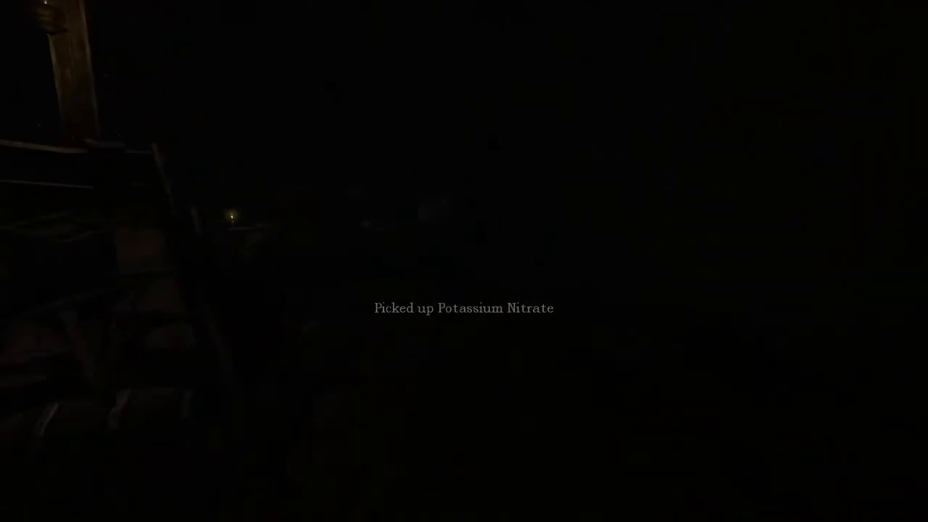
key(tab)
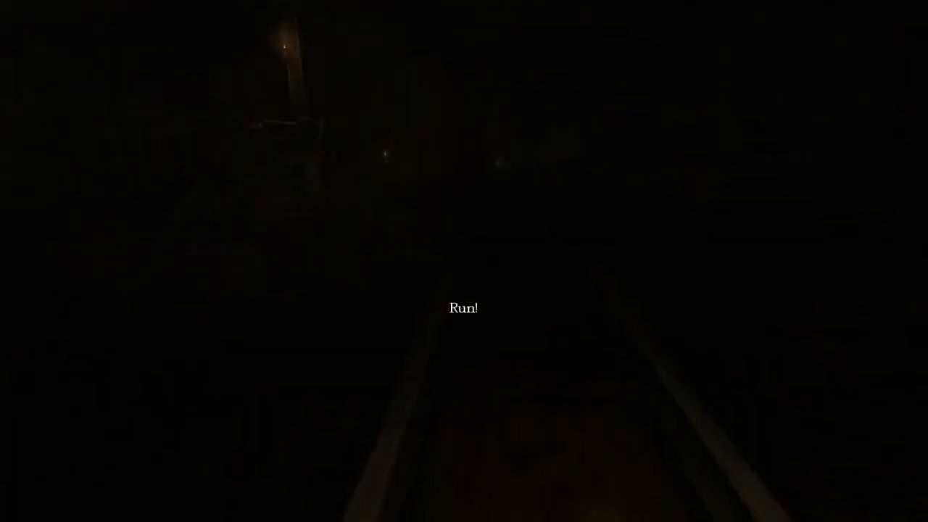
key(Escape)
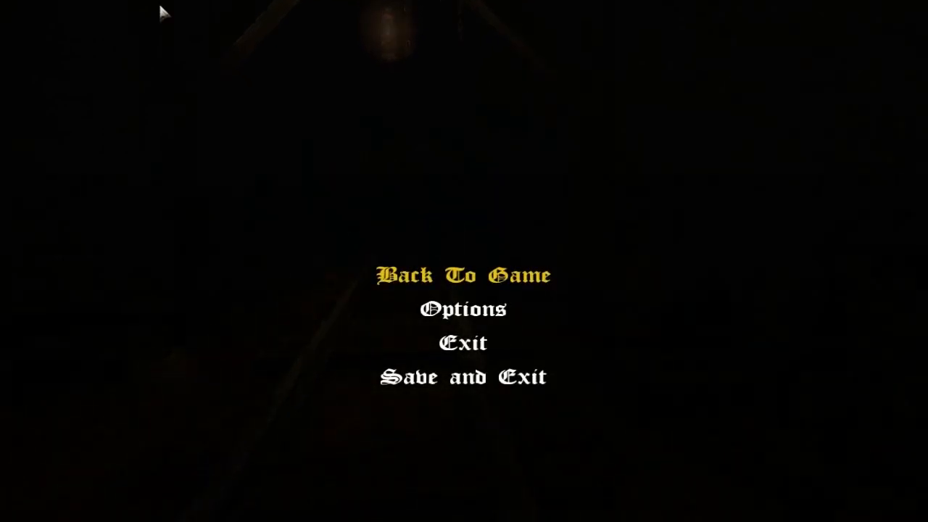